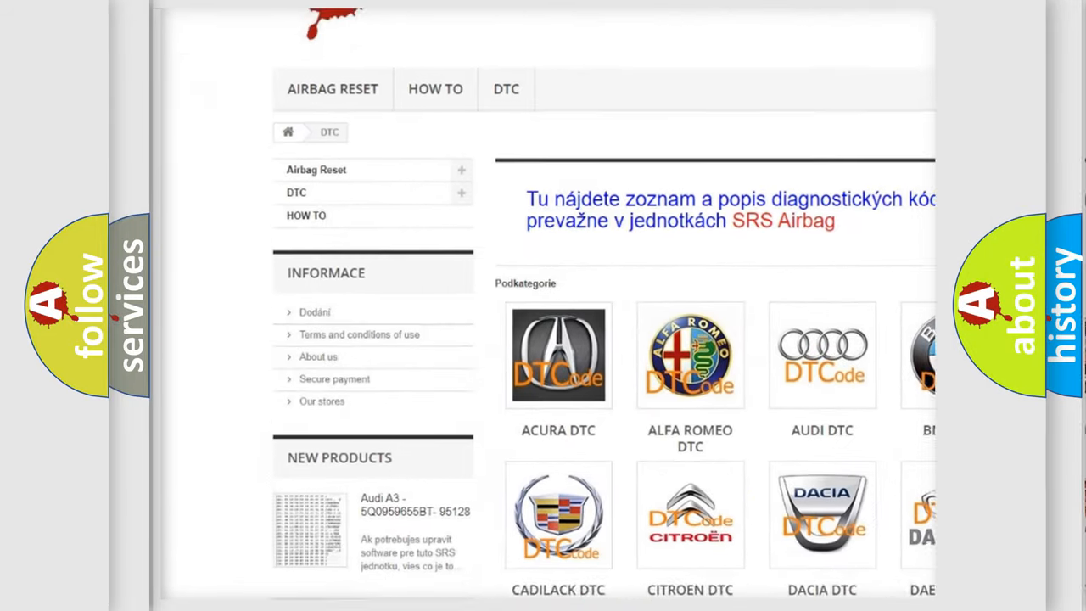
Scroll past the car brand logos to the DTC code list and the Suzuki C1031 slide.
{"action": "scroll", "scroll_direction": "down", "scroll_amount": 3}
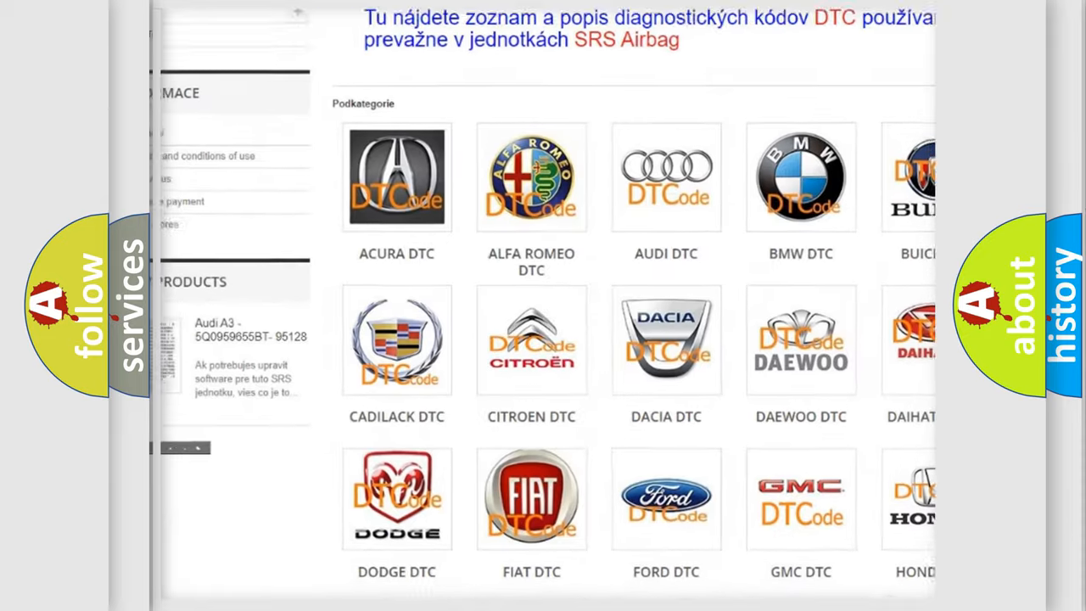
{"action": "scroll", "scroll_direction": "down", "scroll_amount": 3}
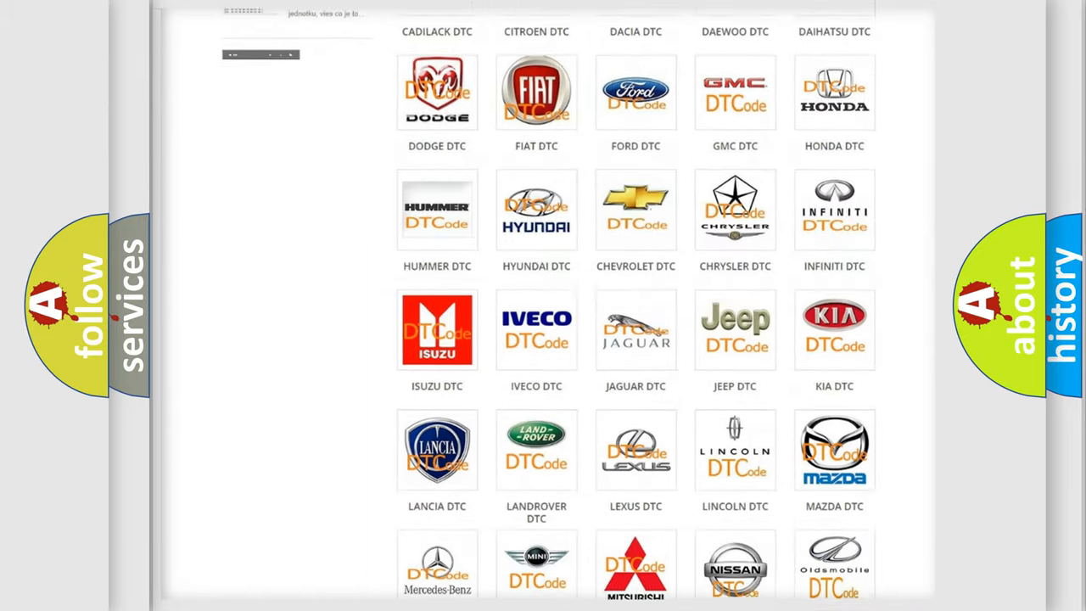
{"action": "scroll", "scroll_direction": "down", "scroll_amount": 3}
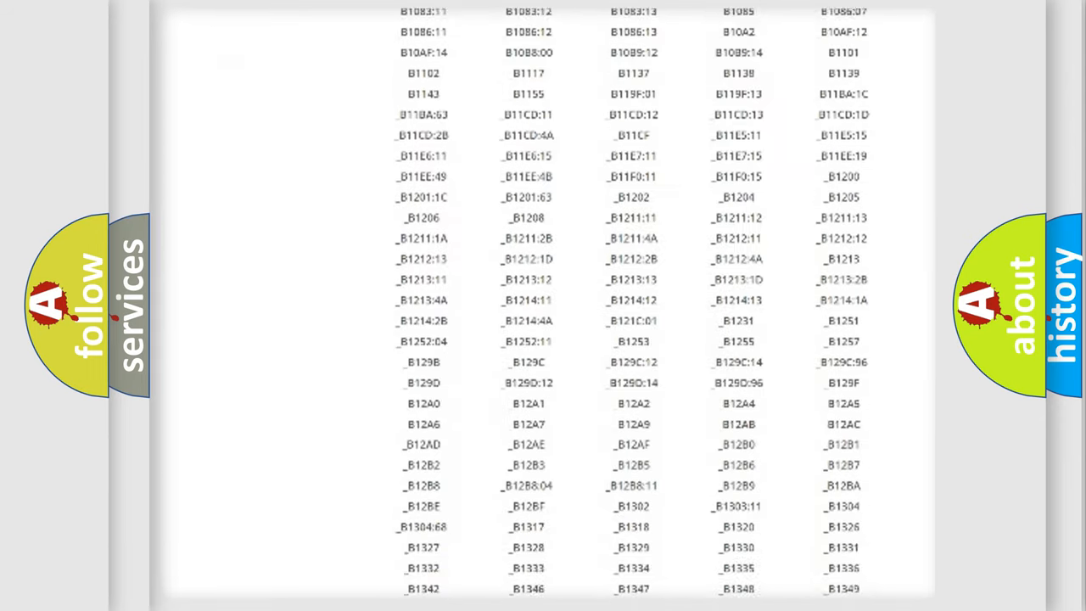
{"action": "scroll", "scroll_direction": "down", "scroll_amount": 3}
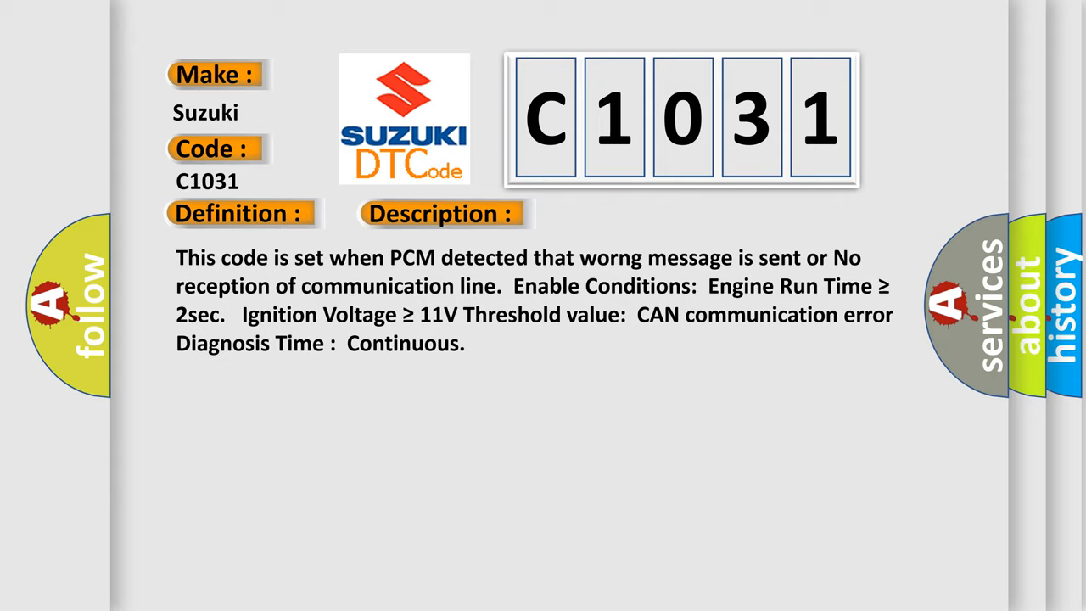
Reveal the C1031 cause label: a CAN bus communication module component.
{"action": "left_click", "coordinate": [621, 213]}
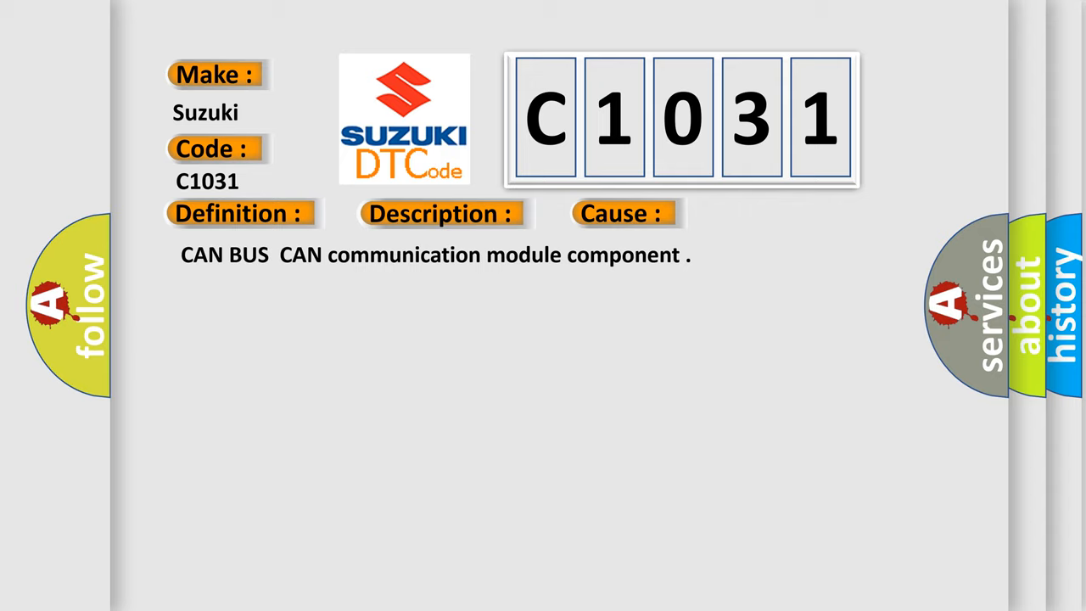